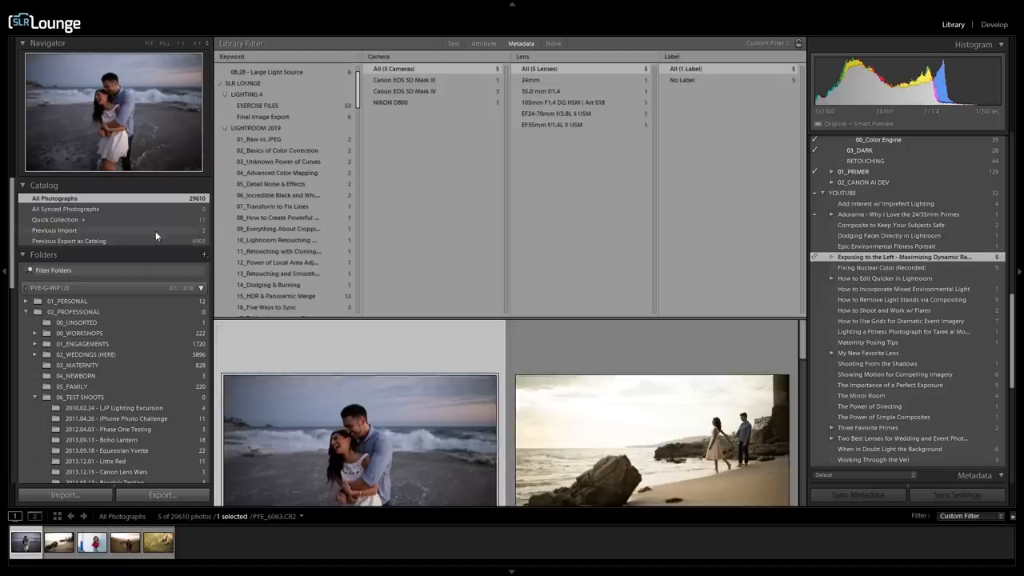
- Show the photos from the previous import in the Library Catalog panel
{"action": "left_click", "coordinate": [54, 231]}
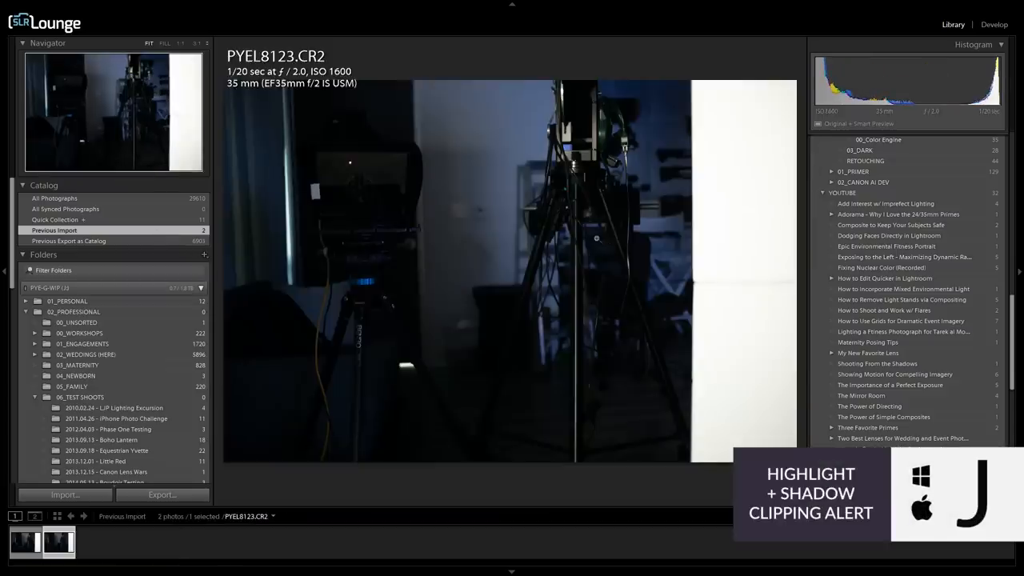
- Open PYEL8123.CR2 in Develop and pull its Highlights slider down
{"action": "left_click", "coordinate": [994, 24]}
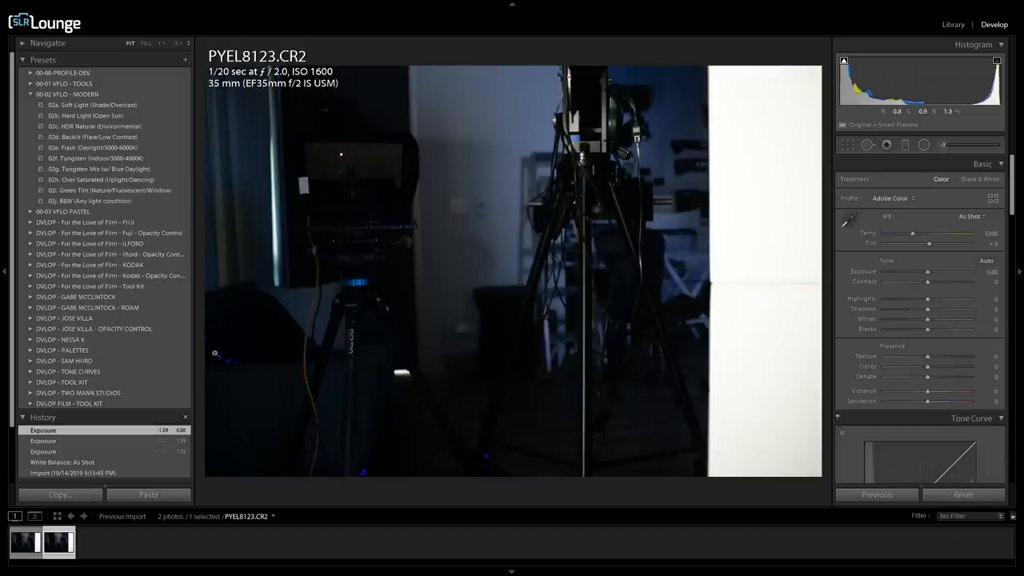
{"action": "mouse_move", "coordinate": [818, 215]}
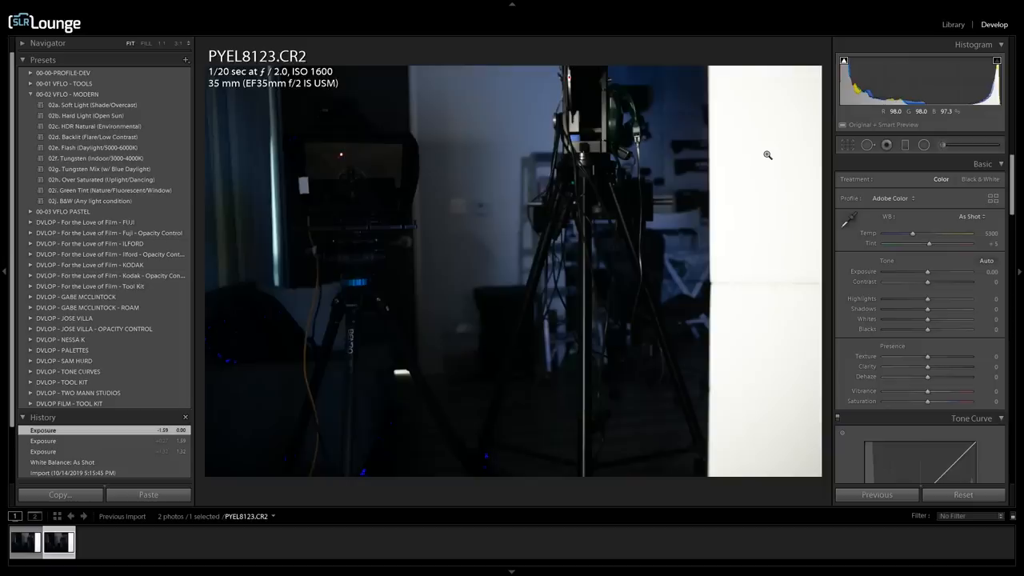
{"action": "left_click_drag", "start_coordinate": [928, 300], "coordinate": [899, 300]}
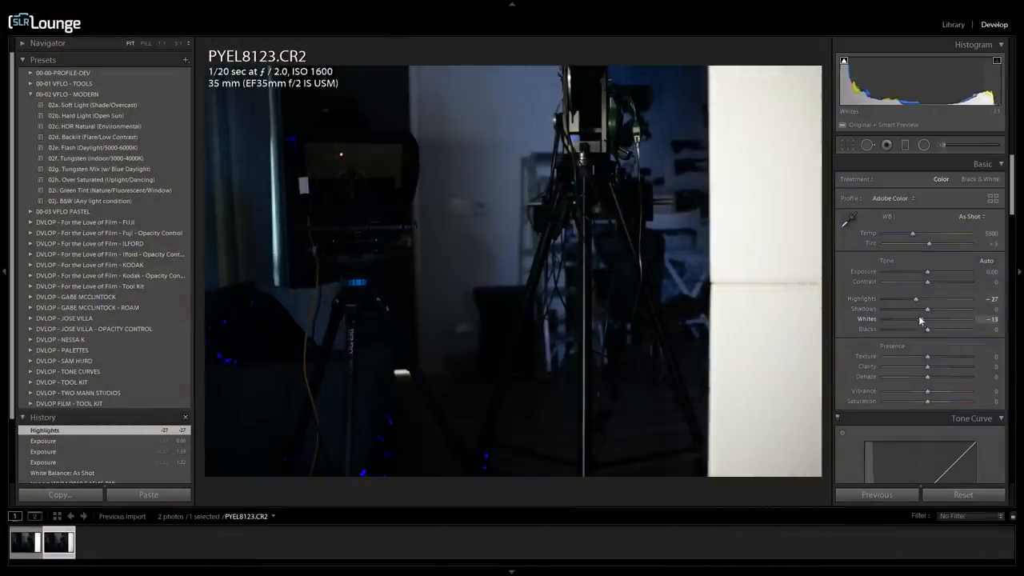
{"action": "left_click", "coordinate": [963, 495]}
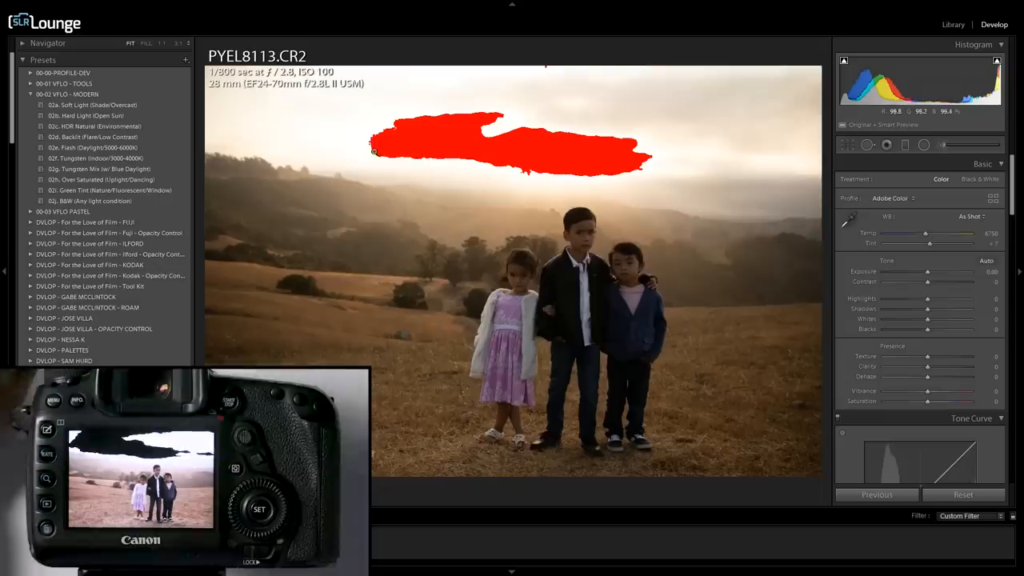
- Reduce Highlights on PYEL8113.CR2 to recover the clipped sunset sky
{"action": "left_click_drag", "start_coordinate": [928, 299], "coordinate": [887, 299]}
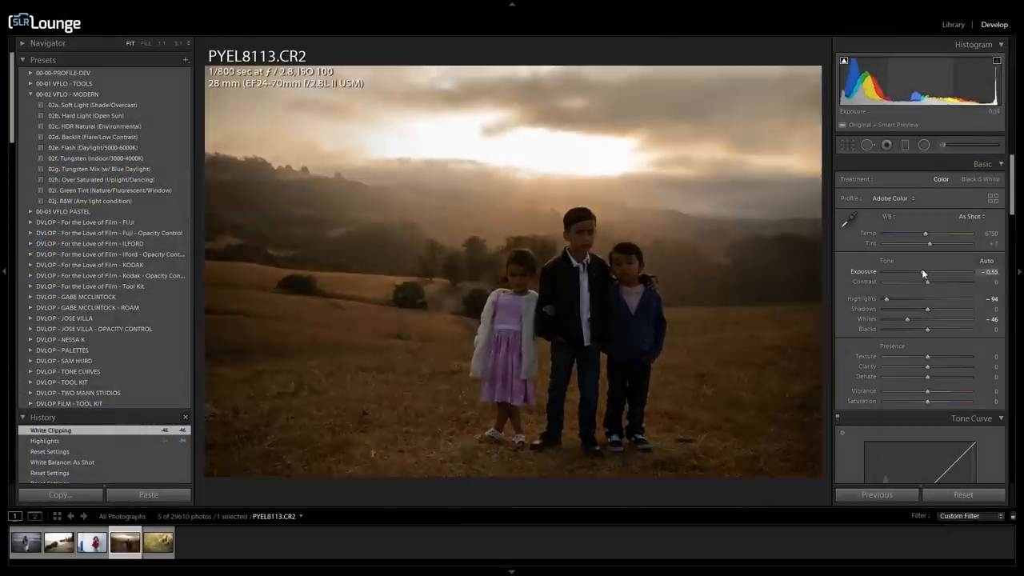
- Drop the Exposure until the children clip to shadow, then lift the Shadows to recover them
{"action": "left_click_drag", "start_coordinate": [925, 272], "coordinate": [944, 272]}
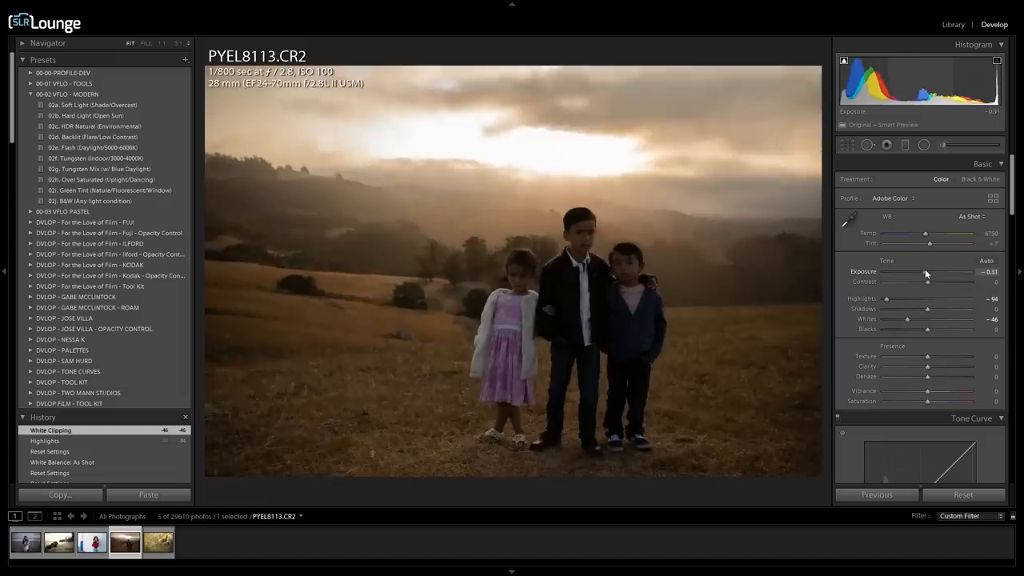
{"action": "left_click_drag", "start_coordinate": [931, 272], "coordinate": [920, 272]}
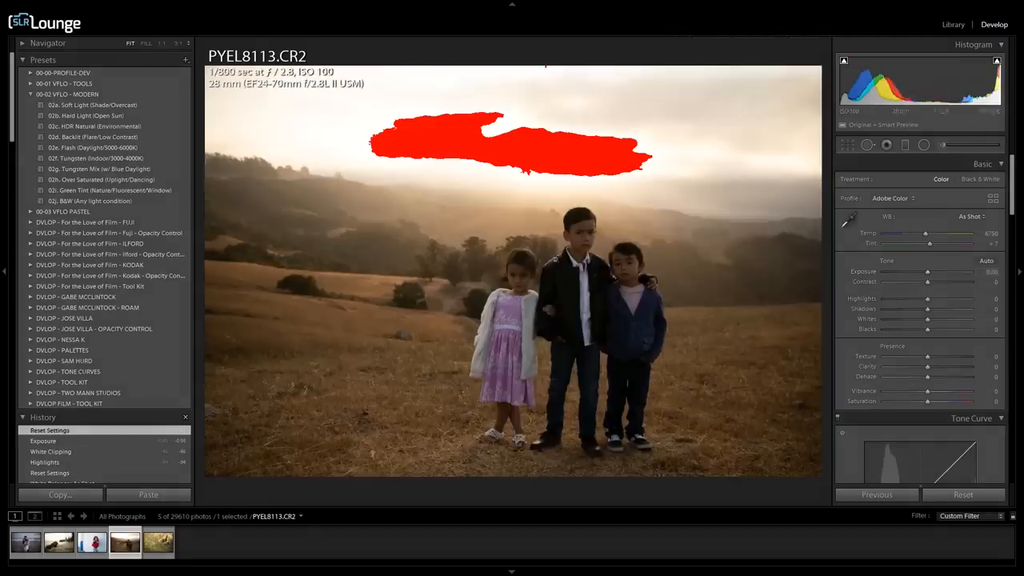
{"action": "left_click_drag", "start_coordinate": [936, 272], "coordinate": [925, 272]}
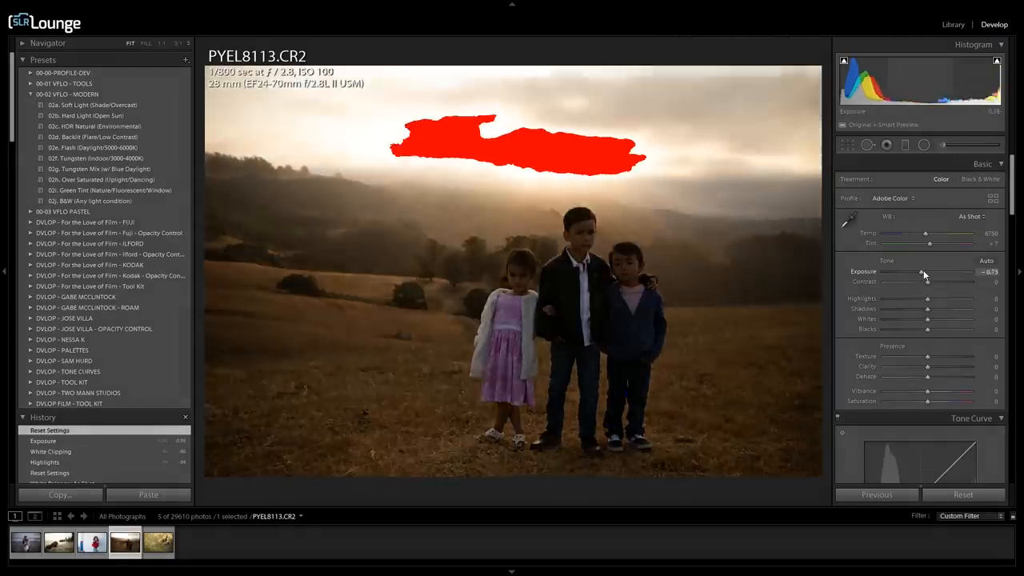
{"action": "left_click_drag", "start_coordinate": [941, 272], "coordinate": [925, 272]}
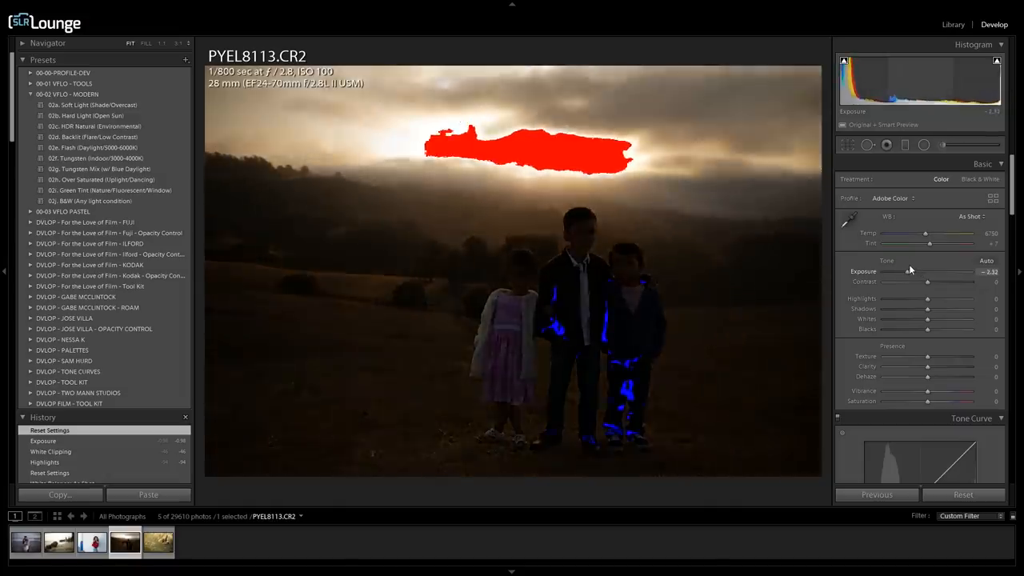
{"action": "left_click_drag", "start_coordinate": [931, 272], "coordinate": [927, 272]}
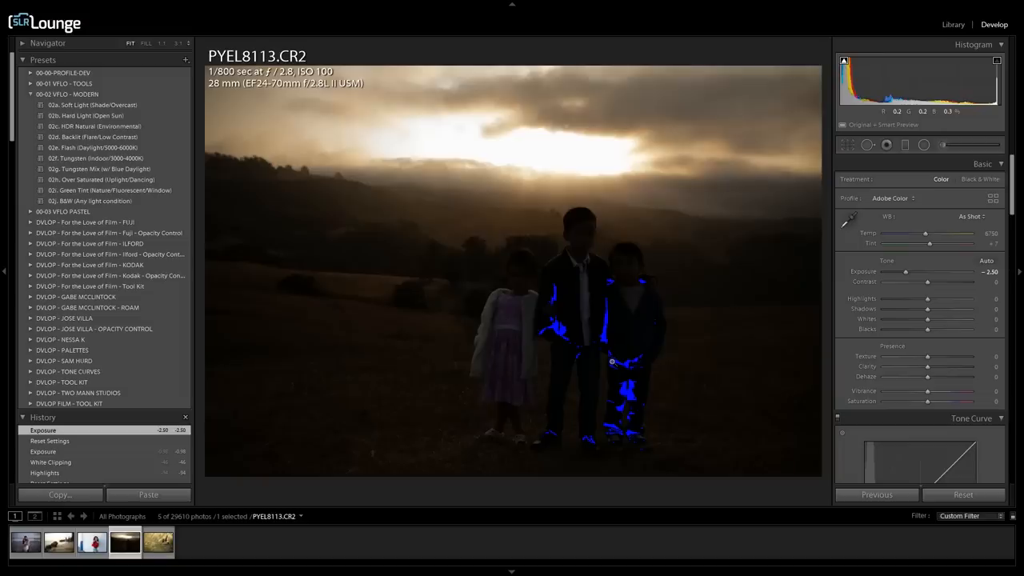
{"action": "left_click_drag", "start_coordinate": [928, 309], "coordinate": [960, 309]}
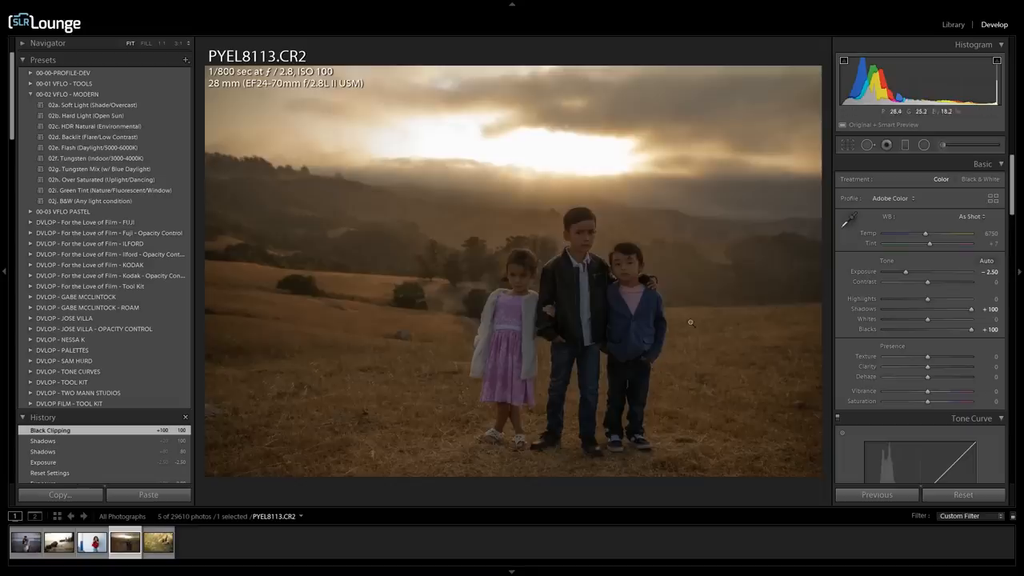
{"action": "mouse_move", "coordinate": [704, 314]}
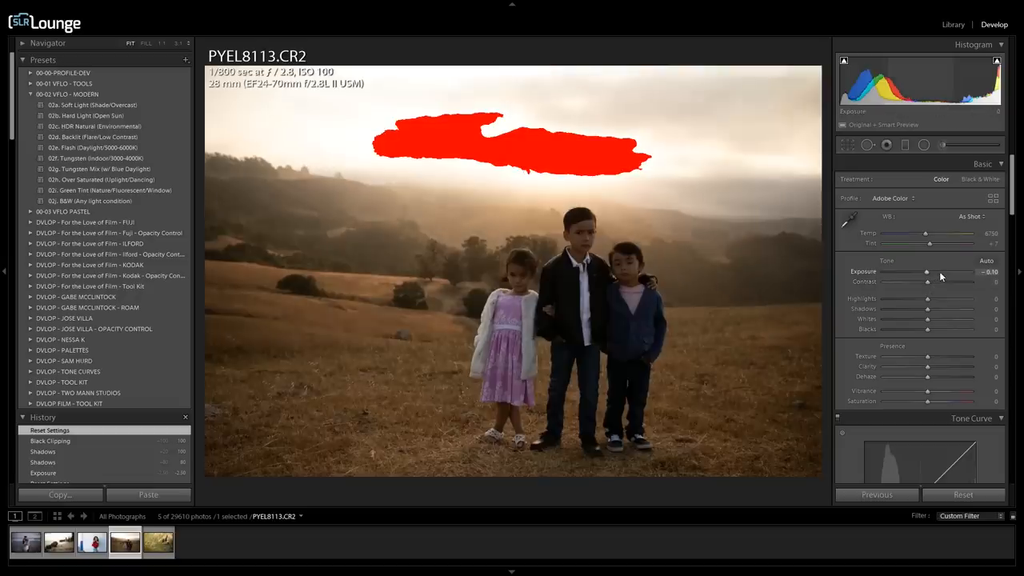
- Tweak Exposure on the reset children photo and lift the shadows while watching sky clipping
{"action": "left_click_drag", "start_coordinate": [928, 272], "coordinate": [925, 272]}
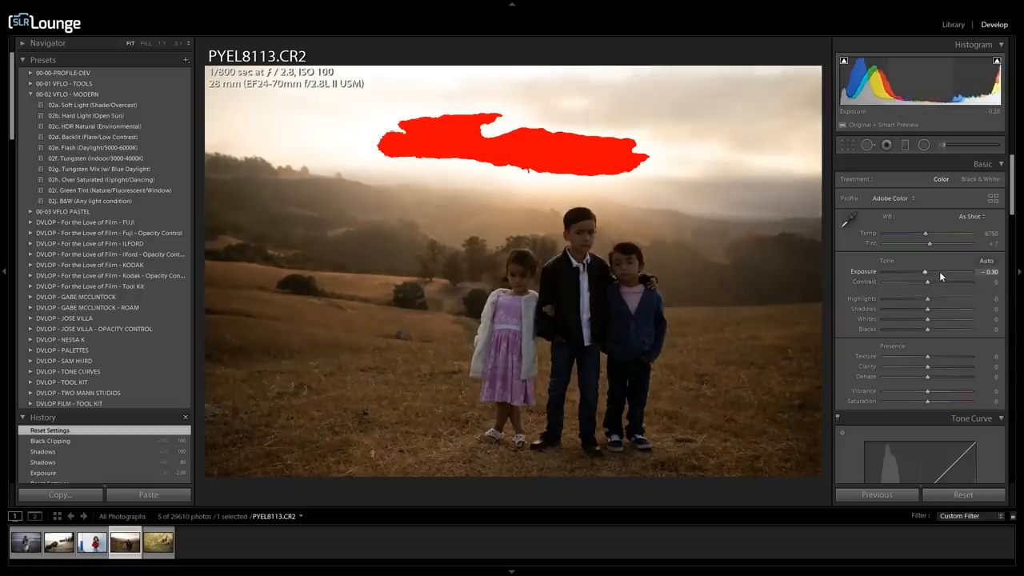
{"action": "left_click_drag", "start_coordinate": [925, 272], "coordinate": [922, 272]}
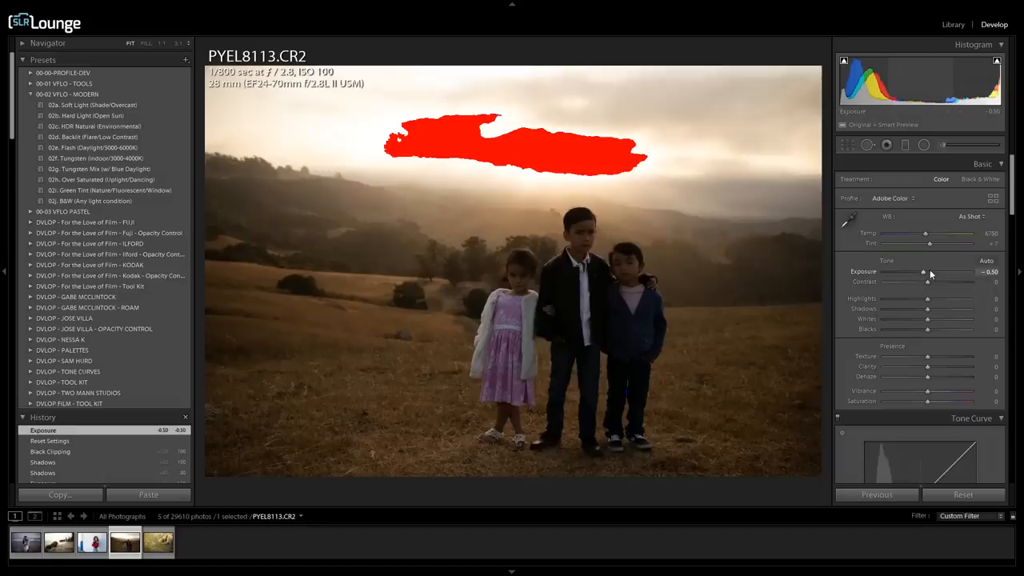
{"action": "left_click_drag", "start_coordinate": [928, 311], "coordinate": [963, 311]}
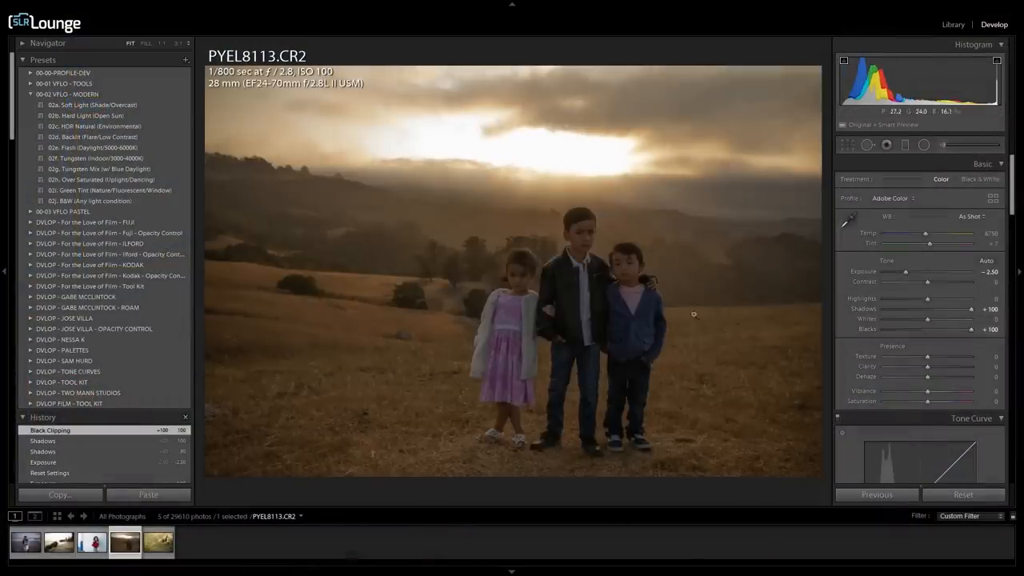
- Reset the children photo to its original settings
{"action": "left_click", "coordinate": [91, 542]}
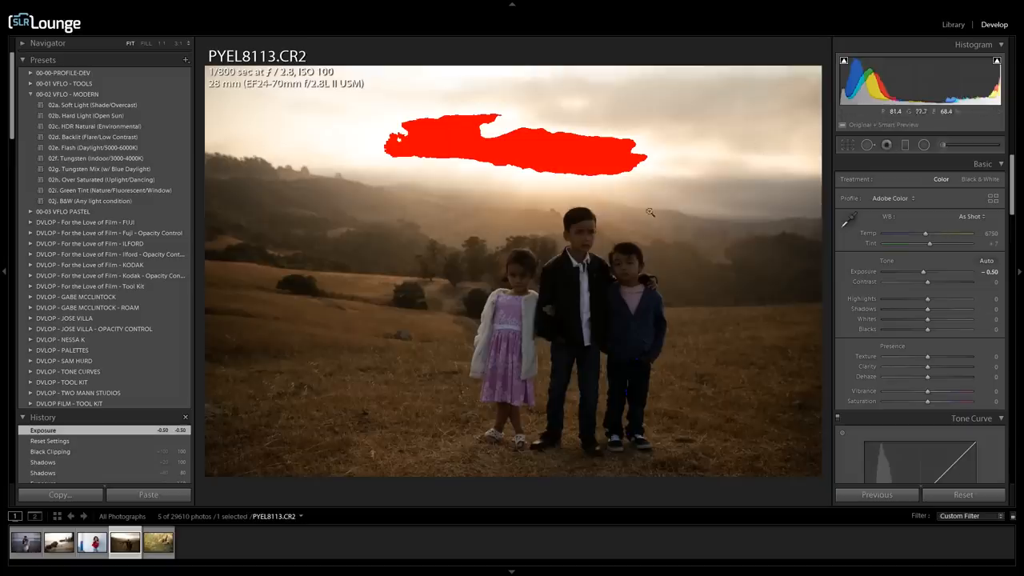
{"action": "mouse_move", "coordinate": [628, 143]}
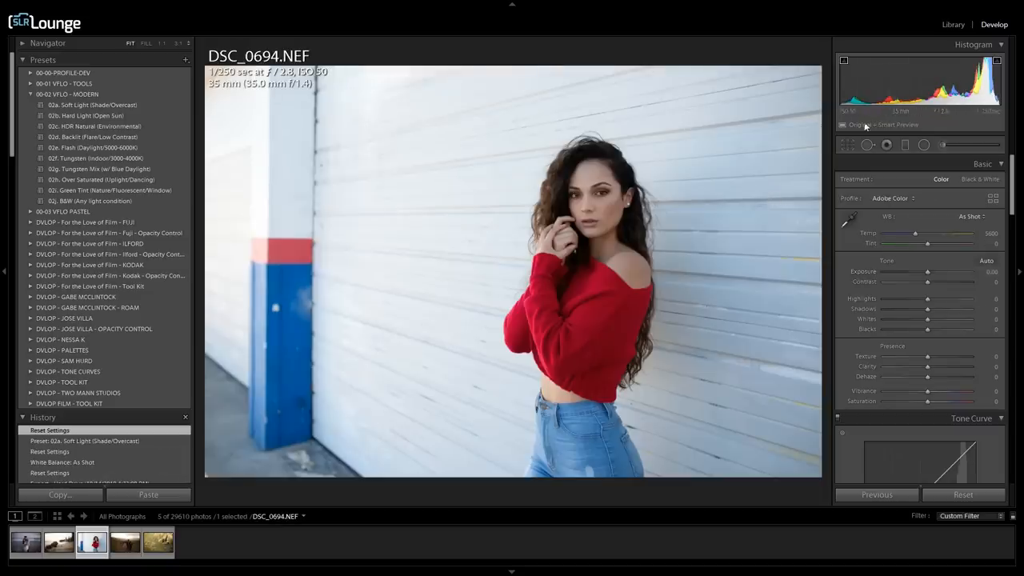
- Lower the Exposure slightly on the red-sweater portrait DSC_0694.NEF
{"action": "left_click_drag", "start_coordinate": [928, 272], "coordinate": [925, 272]}
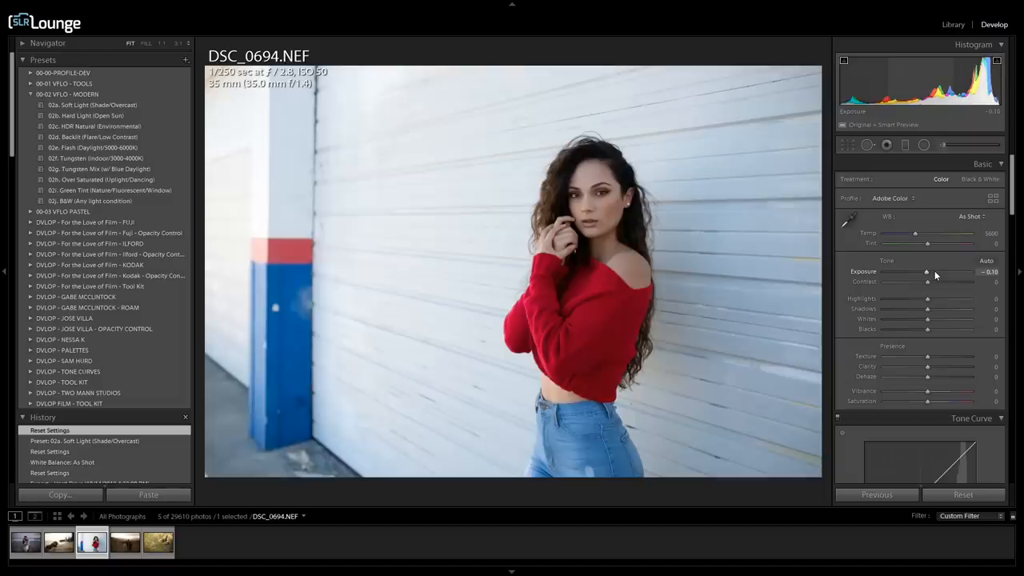
{"action": "left_click_drag", "start_coordinate": [941, 272], "coordinate": [925, 272]}
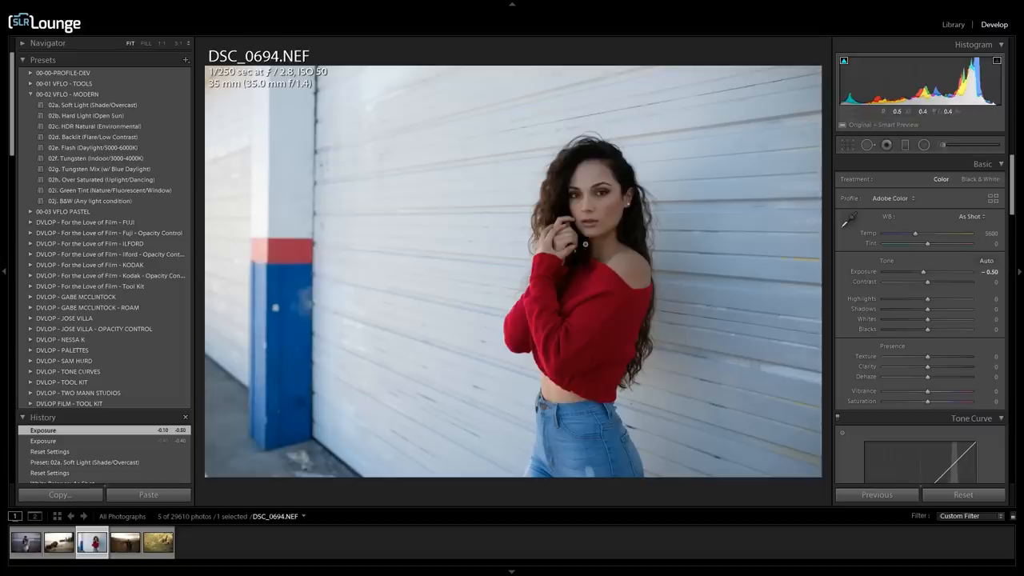
{"action": "mouse_move", "coordinate": [786, 259]}
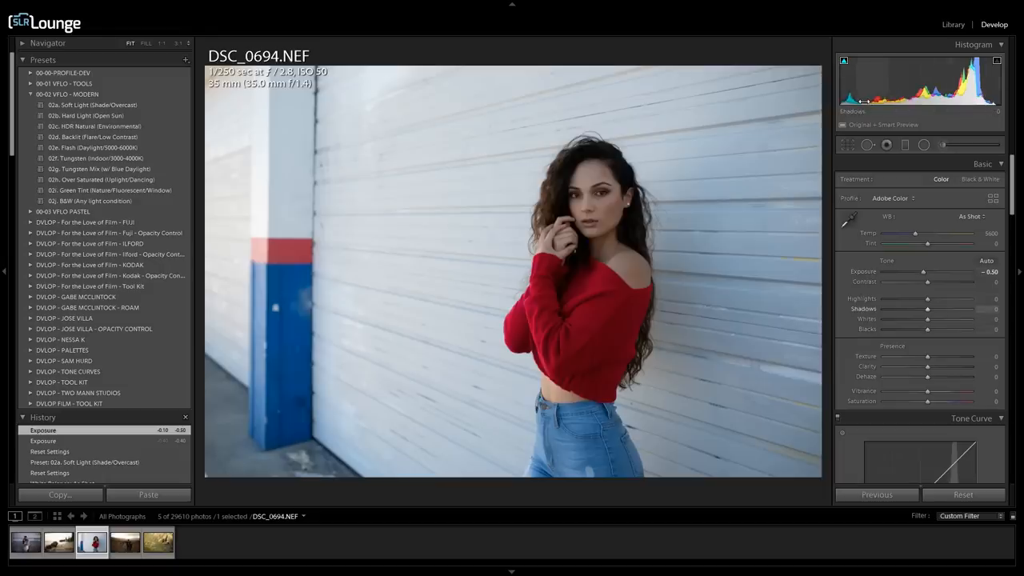
- Darken the Laguna Beach engagement photo's Exposure to shrink the clipped sky highlights
{"action": "left_click", "coordinate": [57, 543]}
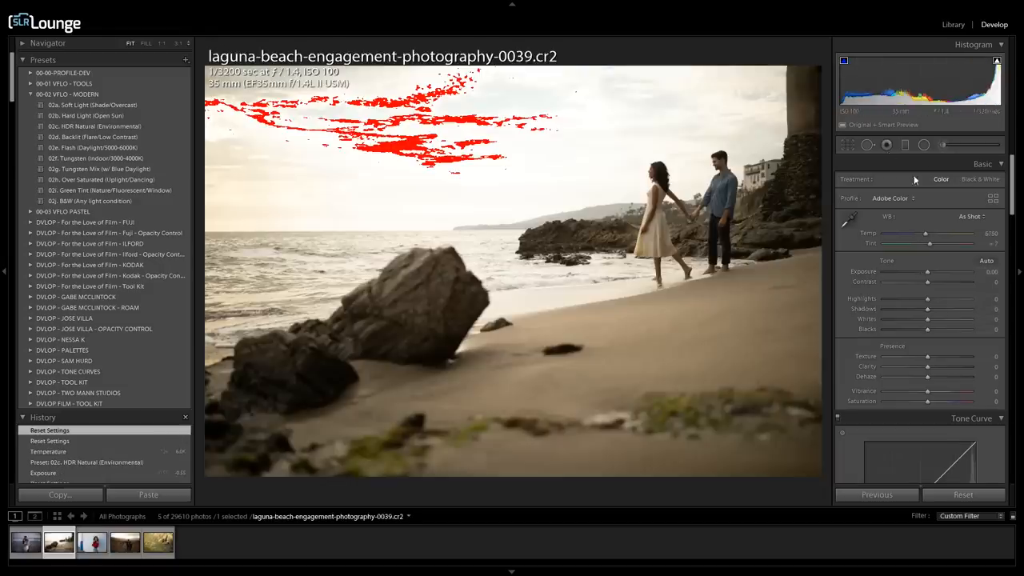
{"action": "left_click_drag", "start_coordinate": [947, 272], "coordinate": [925, 272]}
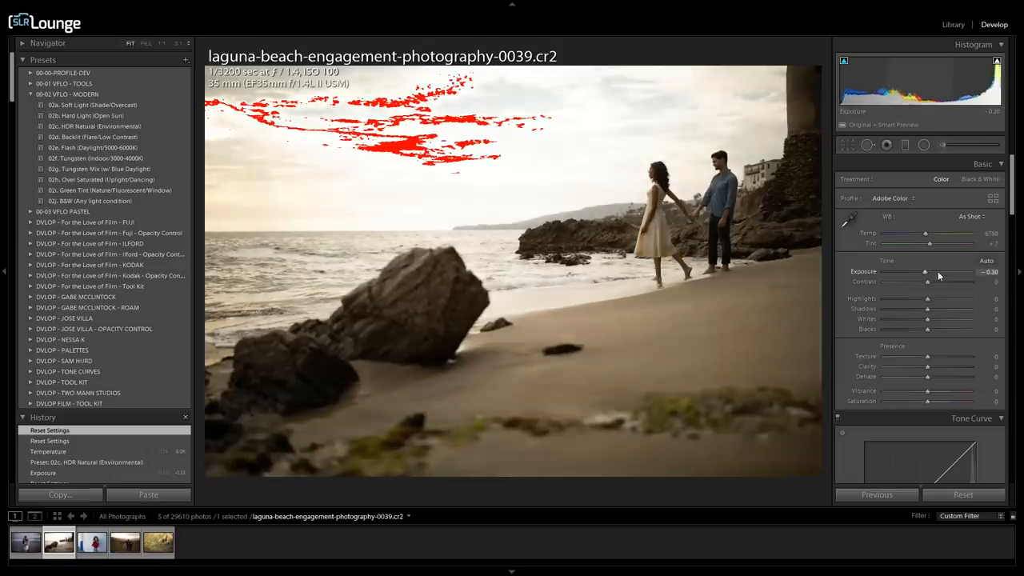
{"action": "left_click_drag", "start_coordinate": [926, 272], "coordinate": [918, 272]}
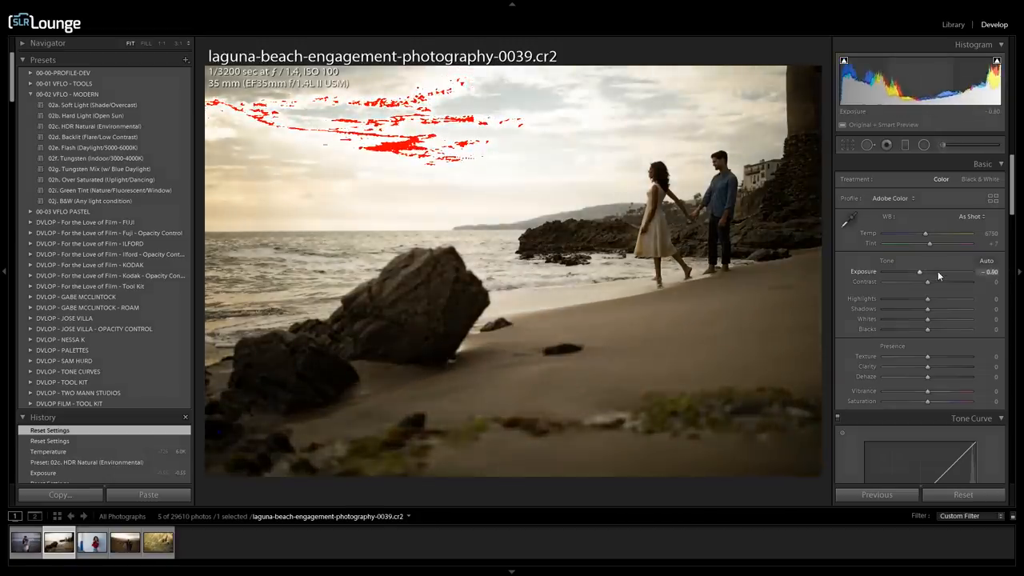
{"action": "left_click_drag", "start_coordinate": [920, 272], "coordinate": [919, 272]}
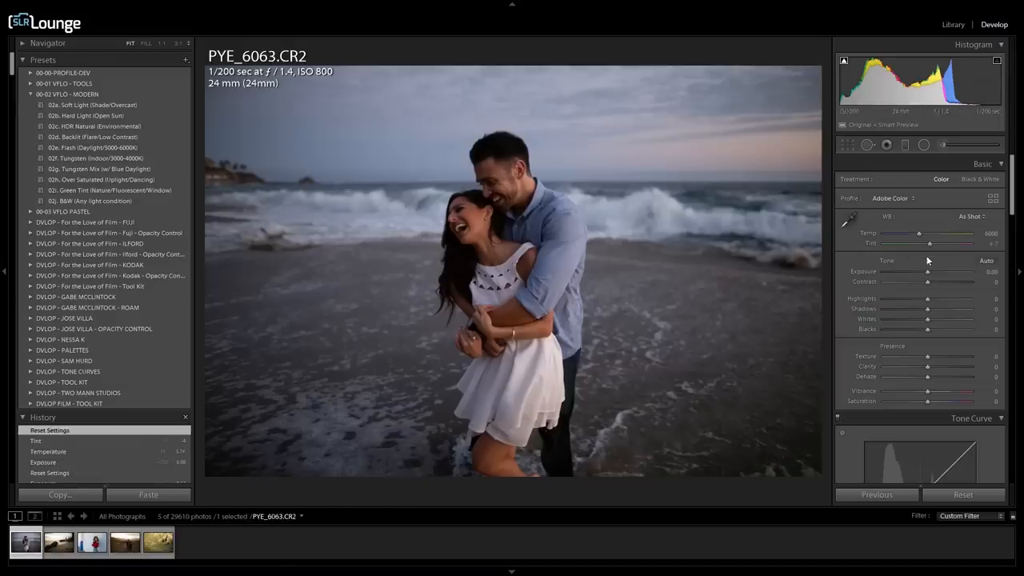
- Raise Exposure on the hugging-couple surf photo to about +0.70
{"action": "left_click_drag", "start_coordinate": [928, 272], "coordinate": [931, 272]}
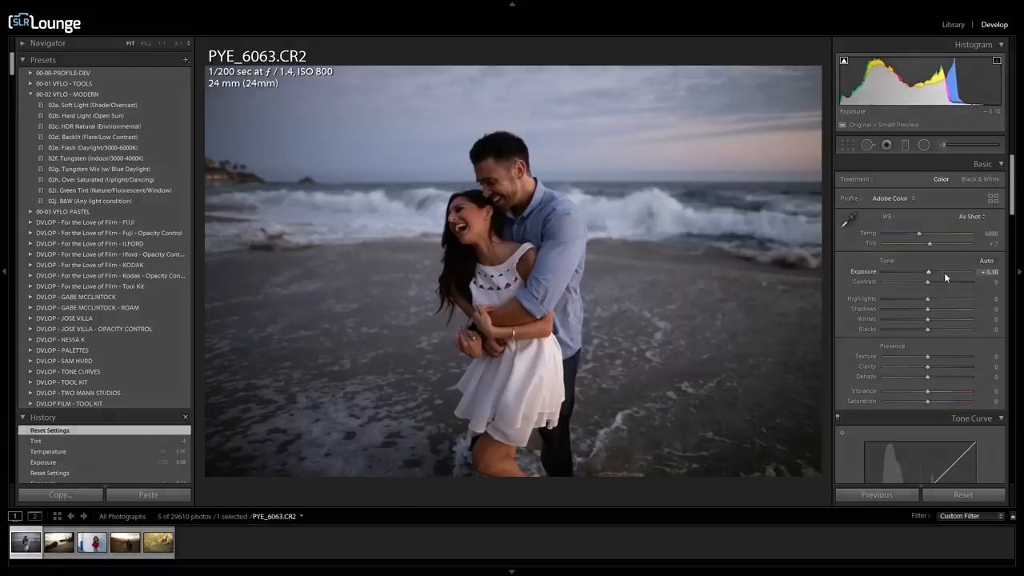
{"action": "left_click_drag", "start_coordinate": [928, 272], "coordinate": [944, 272]}
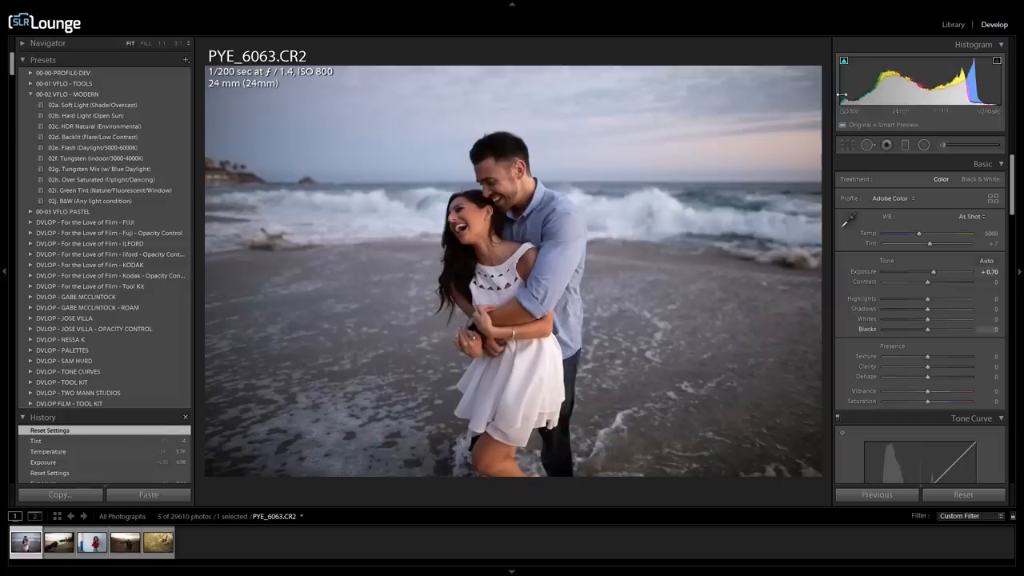
{"action": "left_click_drag", "start_coordinate": [935, 272], "coordinate": [932, 272]}
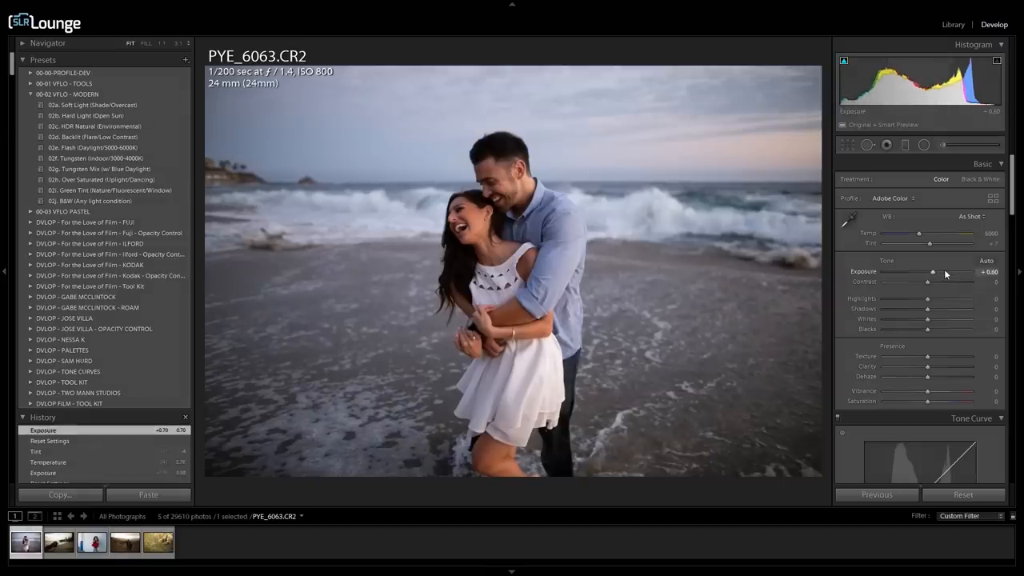
{"action": "left_click_drag", "start_coordinate": [931, 272], "coordinate": [938, 272]}
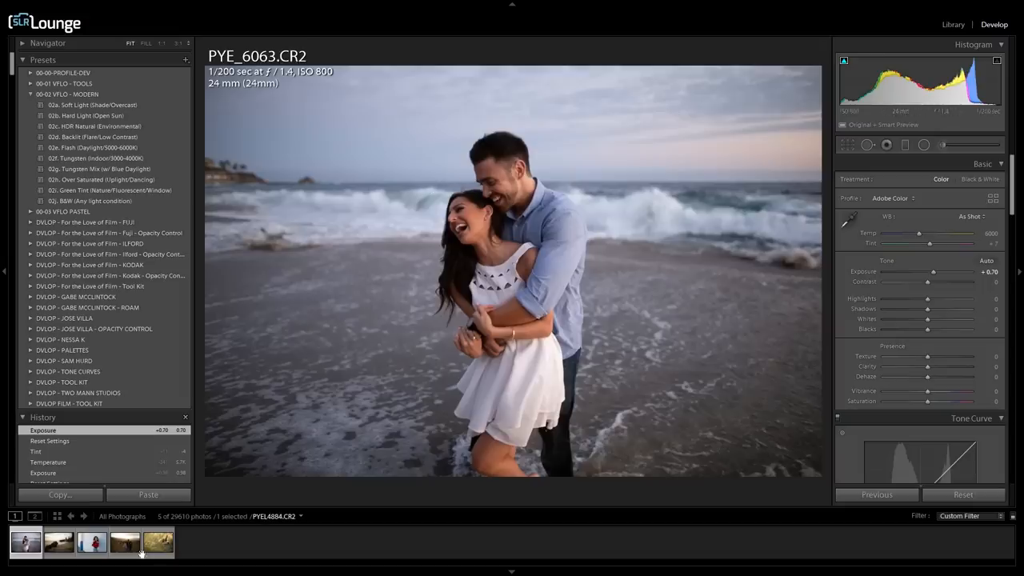
{"action": "left_click", "coordinate": [157, 543]}
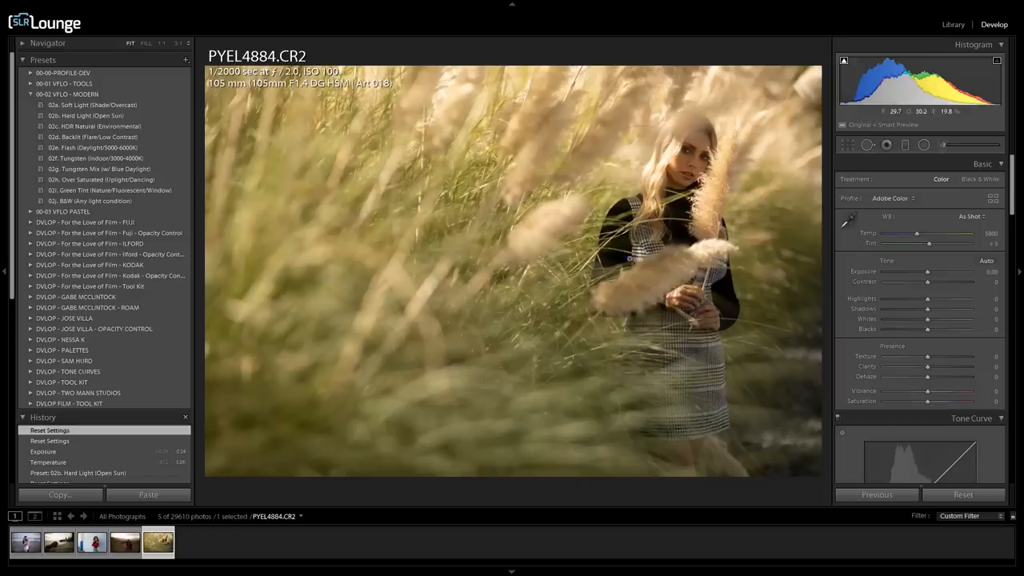
{"action": "mouse_move", "coordinate": [630, 263]}
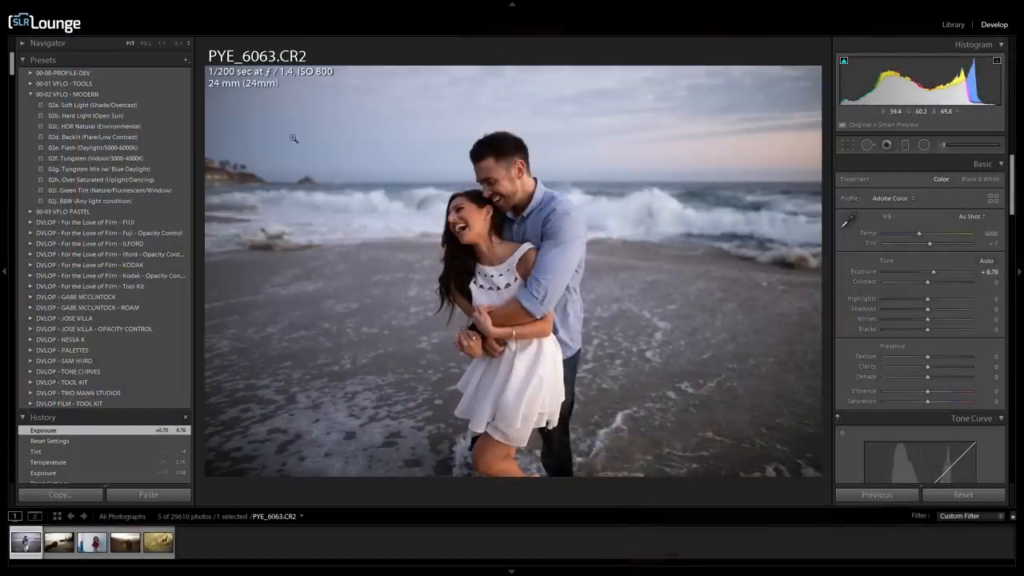
- Switch back to the Laguna Beach engagement photo in the filmstrip
{"action": "left_click", "coordinate": [93, 106]}
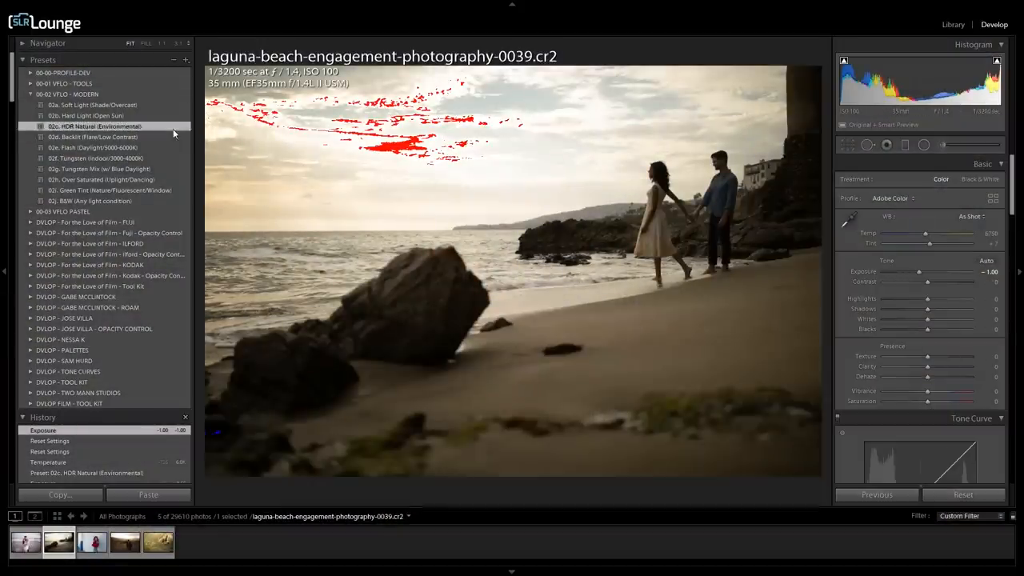
- Apply 02c. HDR Natural (Environmental) to the beach photo, warm its Temp, then move to the red-sweater portrait
{"action": "left_click", "coordinate": [94, 124]}
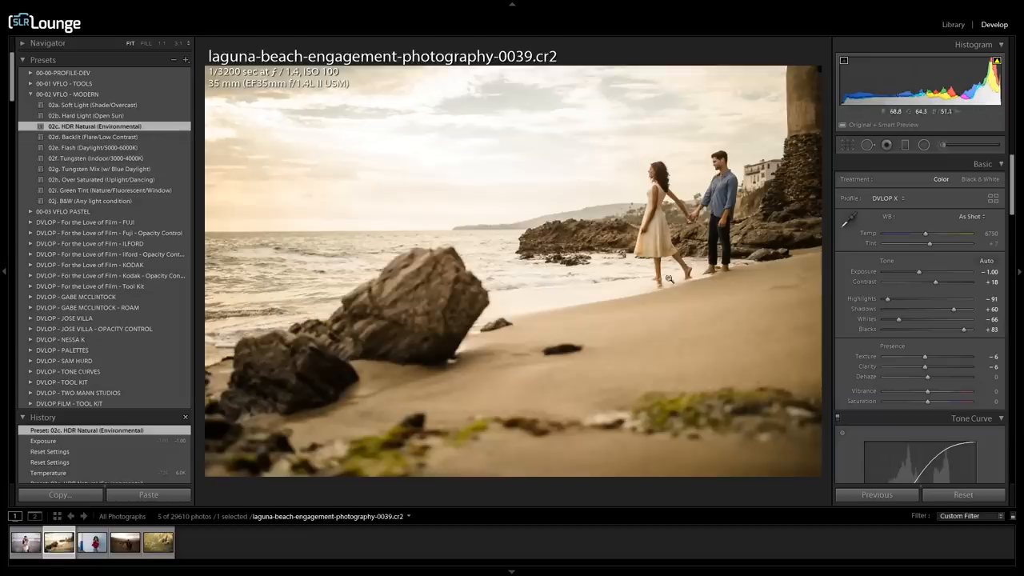
{"action": "mouse_move", "coordinate": [616, 286]}
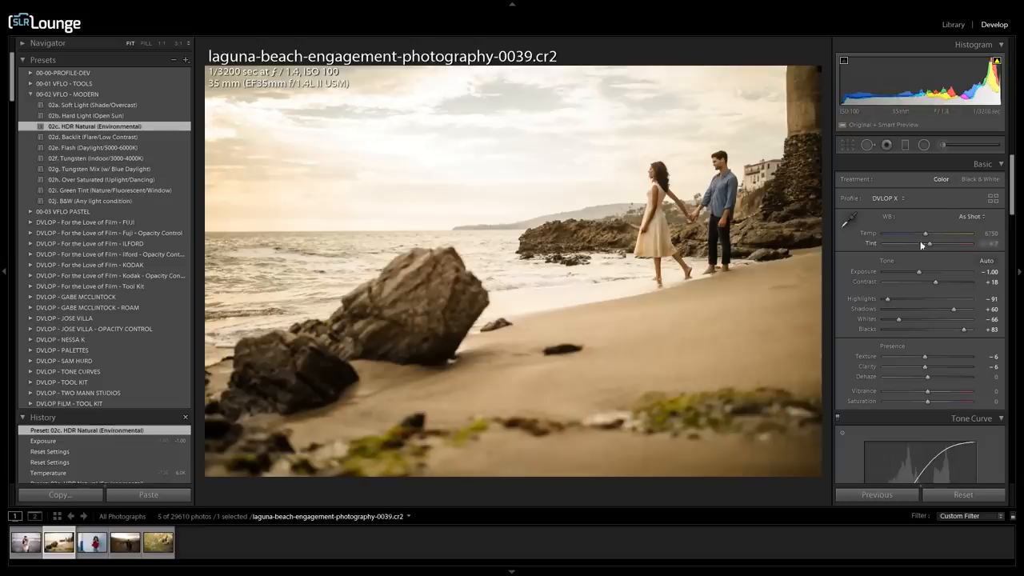
{"action": "left_click_drag", "start_coordinate": [944, 233], "coordinate": [929, 234]}
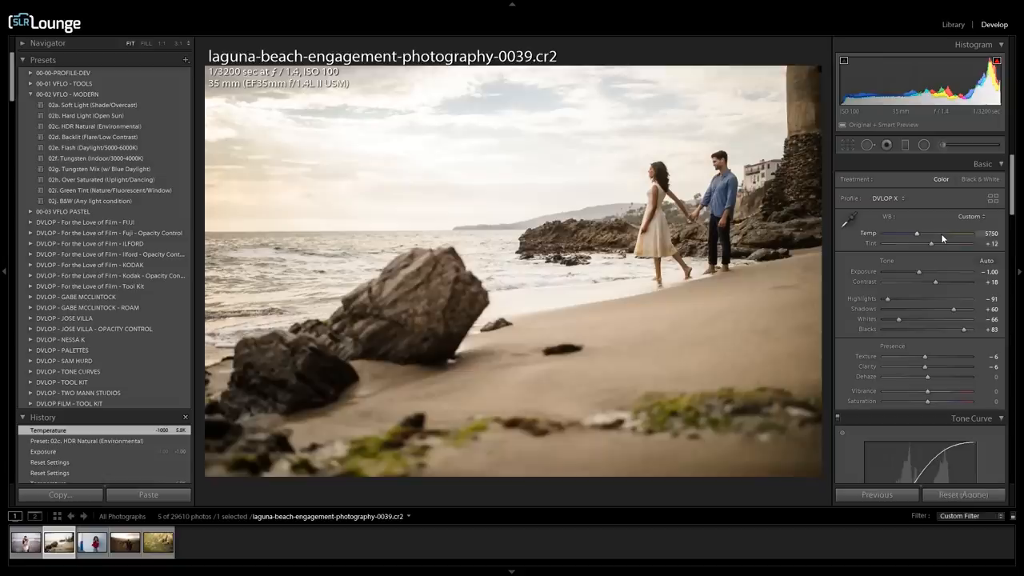
{"action": "left_click_drag", "start_coordinate": [918, 233], "coordinate": [922, 233]}
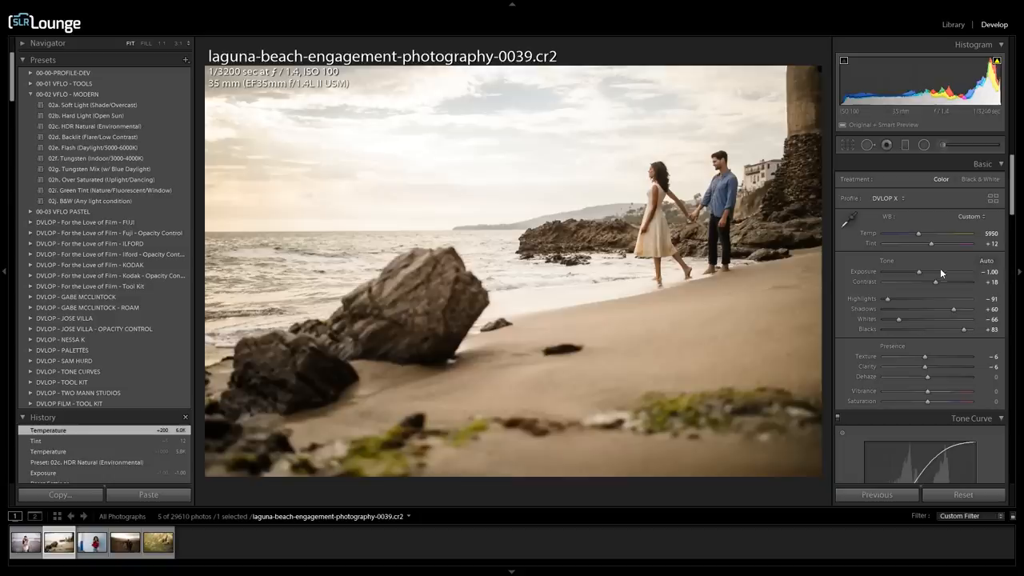
{"action": "mouse_move", "coordinate": [928, 264]}
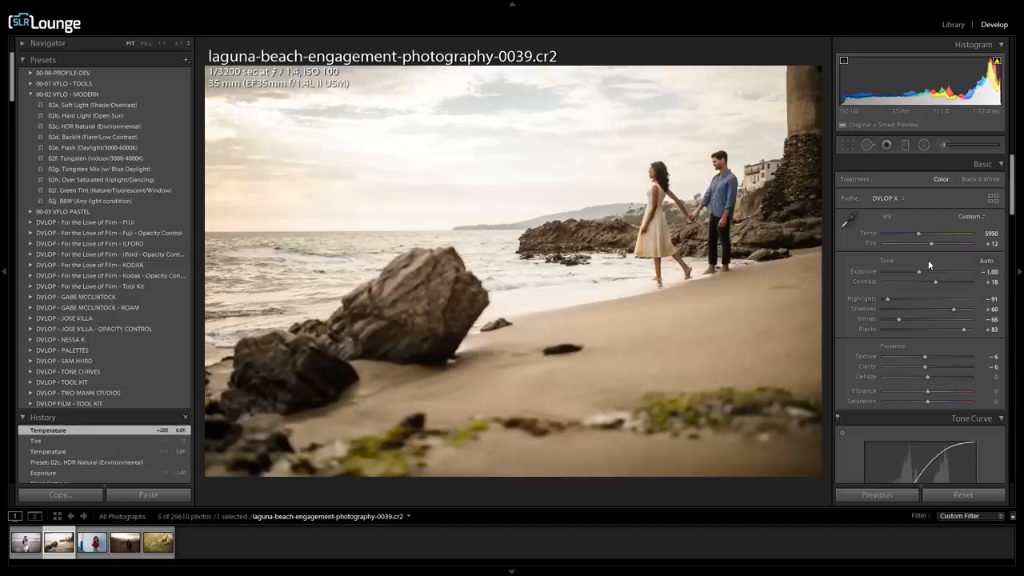
{"action": "mouse_move", "coordinate": [525, 392]}
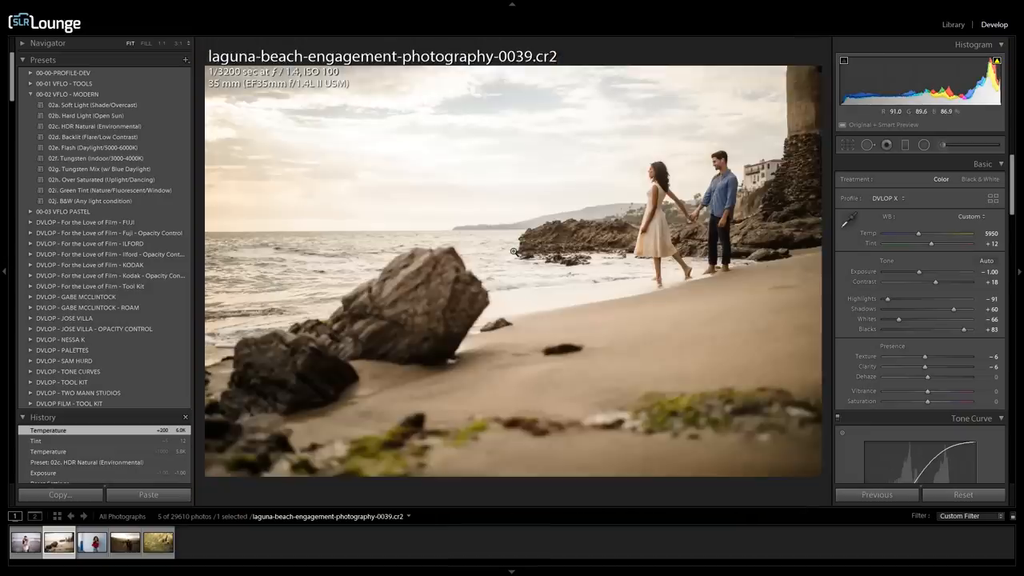
{"action": "left_click", "coordinate": [91, 542]}
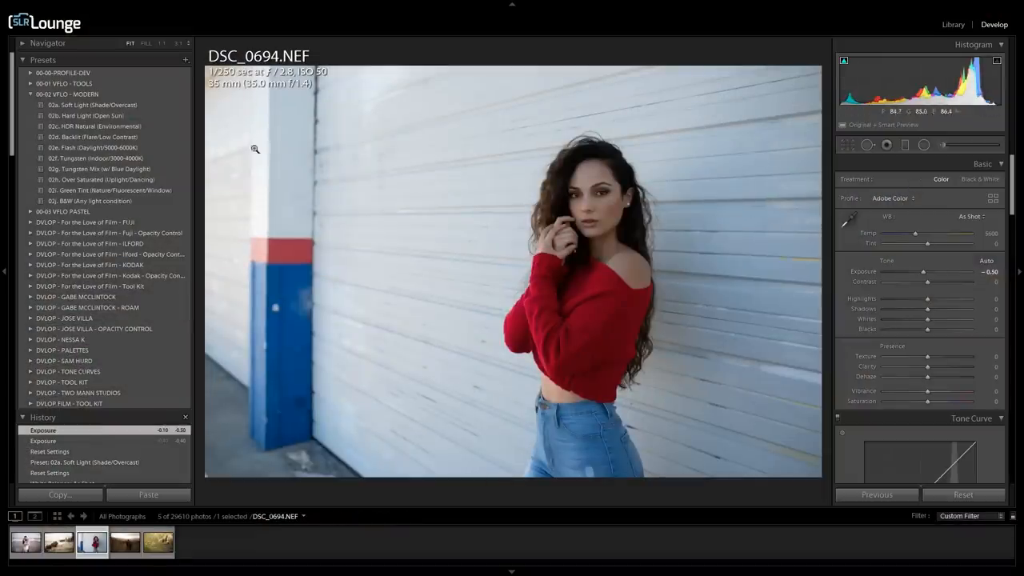
- Switch to the photo of three children on the dry hillside
{"action": "left_click", "coordinate": [92, 106]}
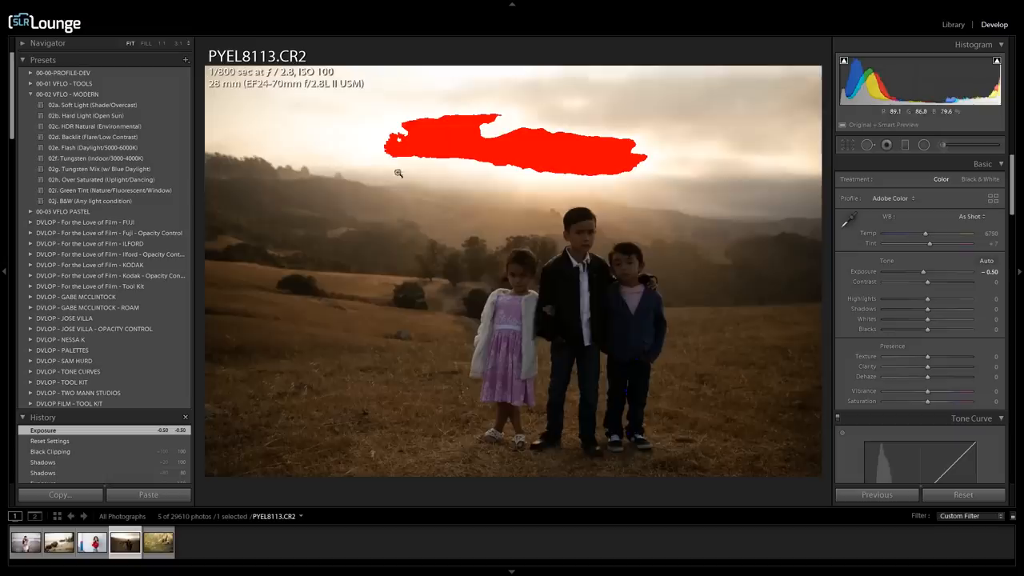
- Give the children photo HDR Natural with warmer Temp, and the grass portrait 02b. Hard Light (Open Sun)
{"action": "left_click", "coordinate": [94, 125]}
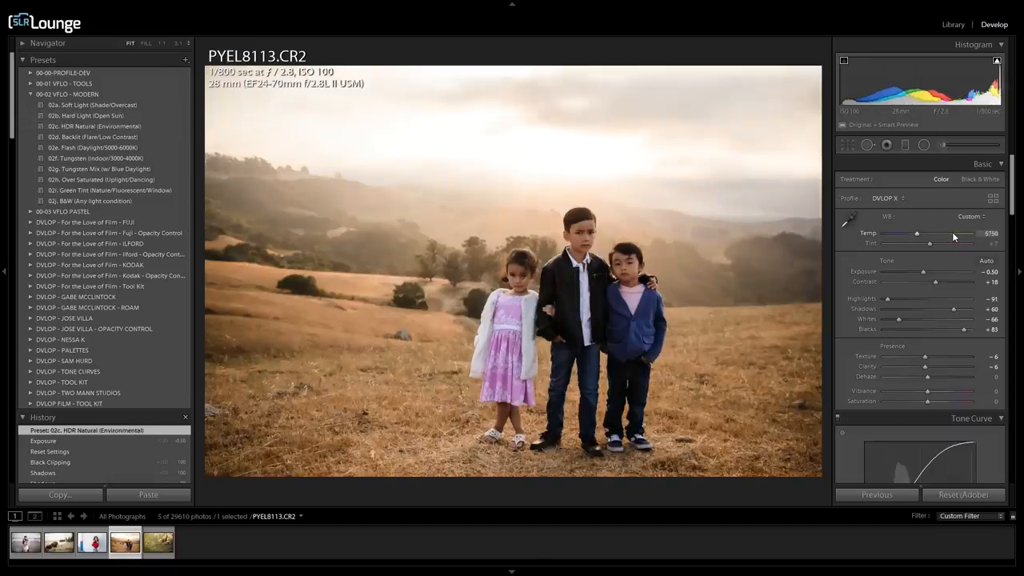
{"action": "left_click_drag", "start_coordinate": [919, 233], "coordinate": [920, 233]}
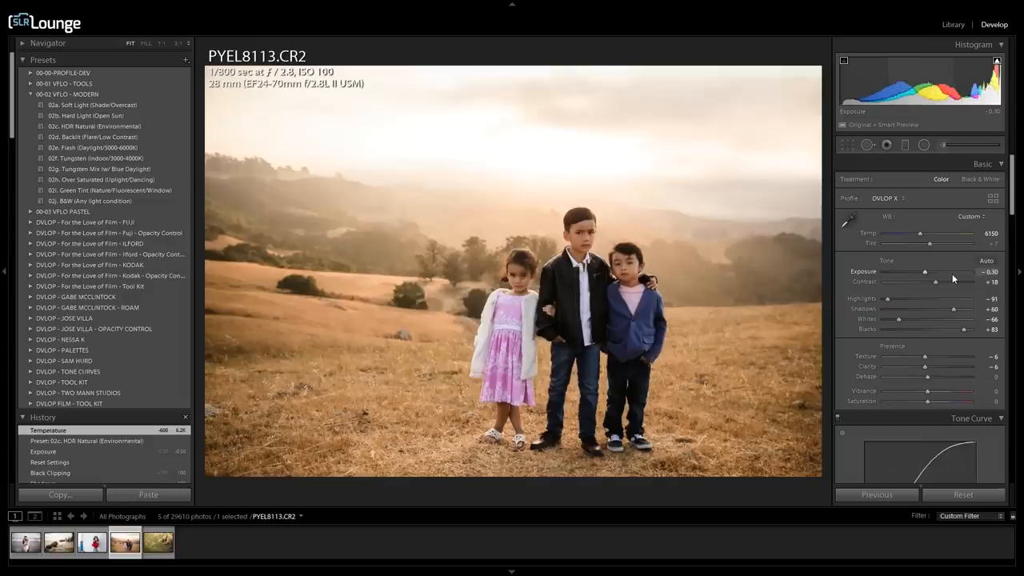
{"action": "left_click_drag", "start_coordinate": [925, 272], "coordinate": [922, 272]}
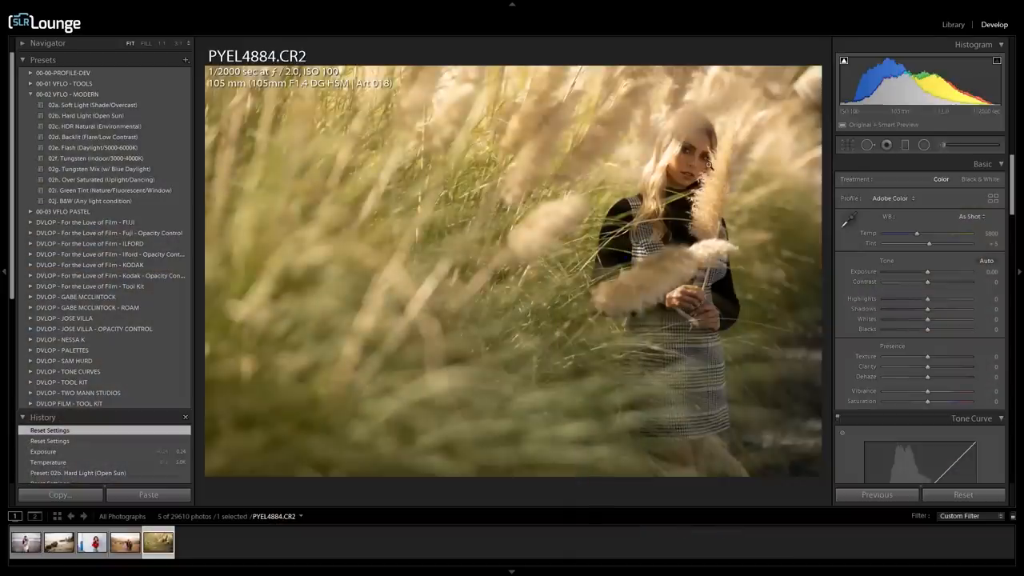
{"action": "mouse_move", "coordinate": [540, 192]}
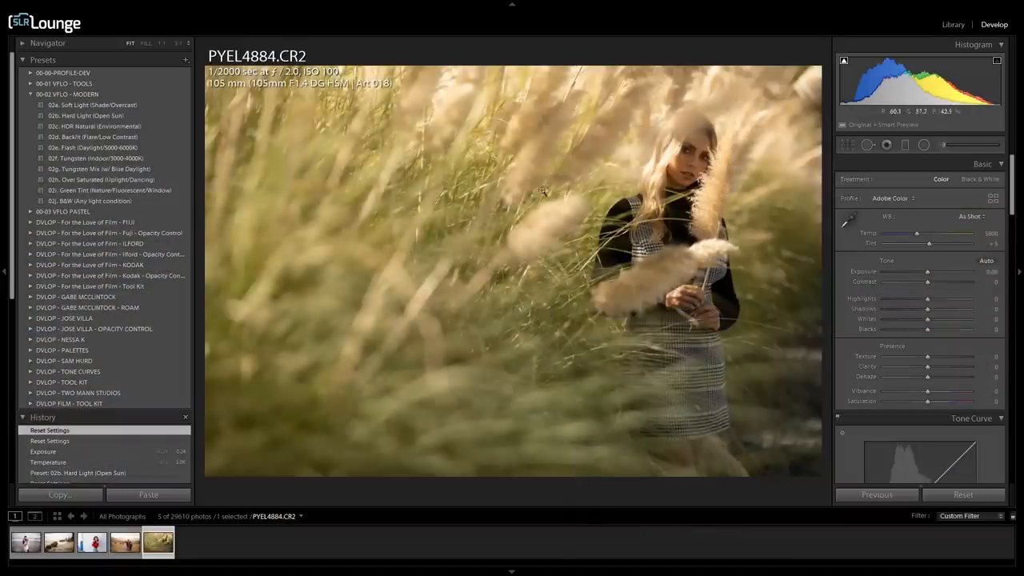
{"action": "left_click", "coordinate": [86, 115]}
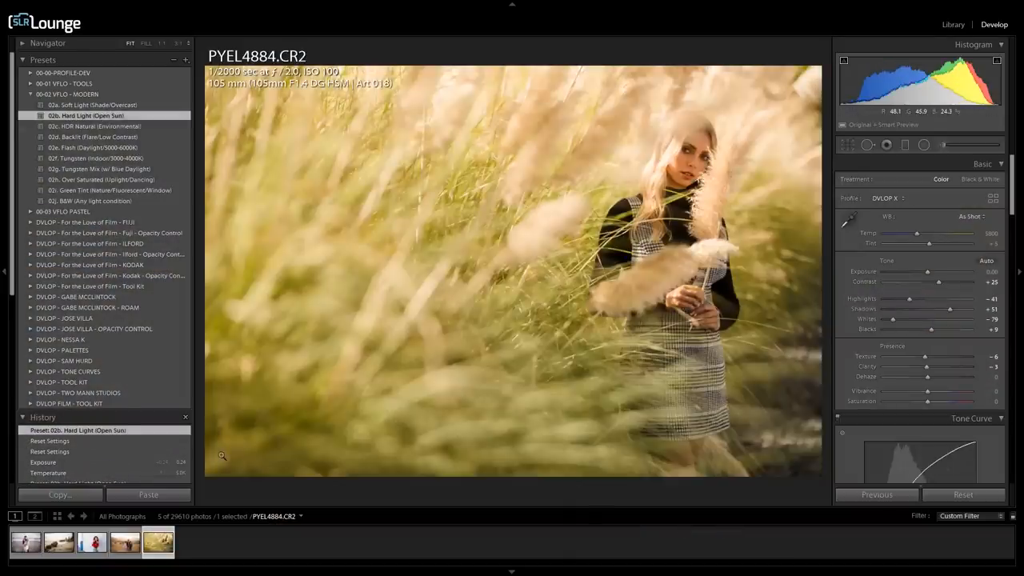